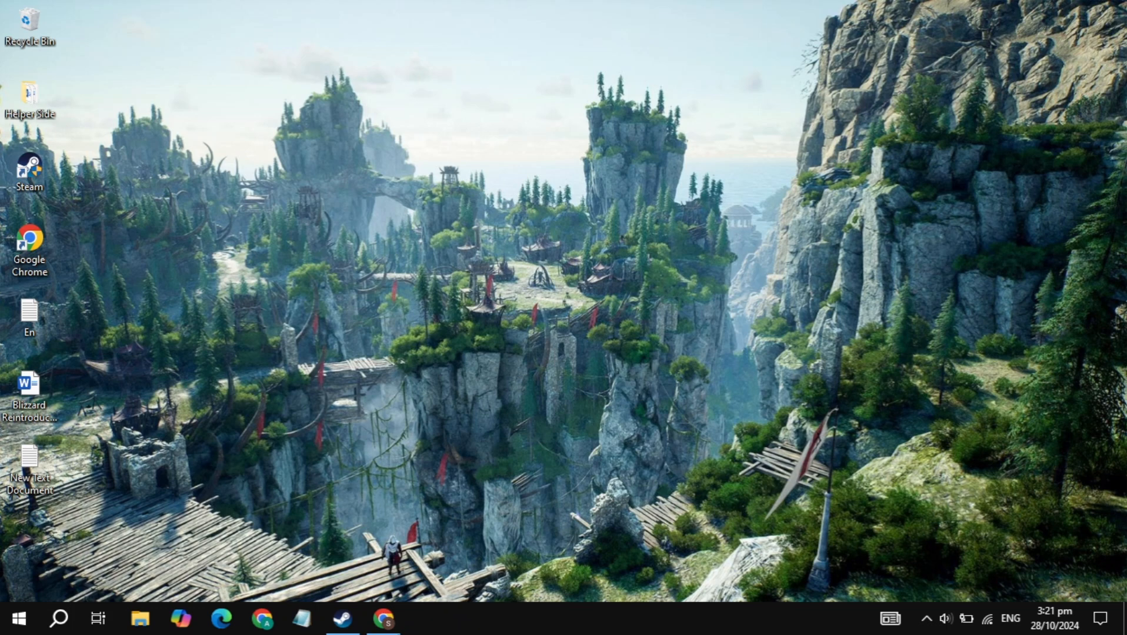
Bring up the Chrome window showing the Steam sign-in page with credentials entered
{"action": "left_click", "coordinate": [385, 618]}
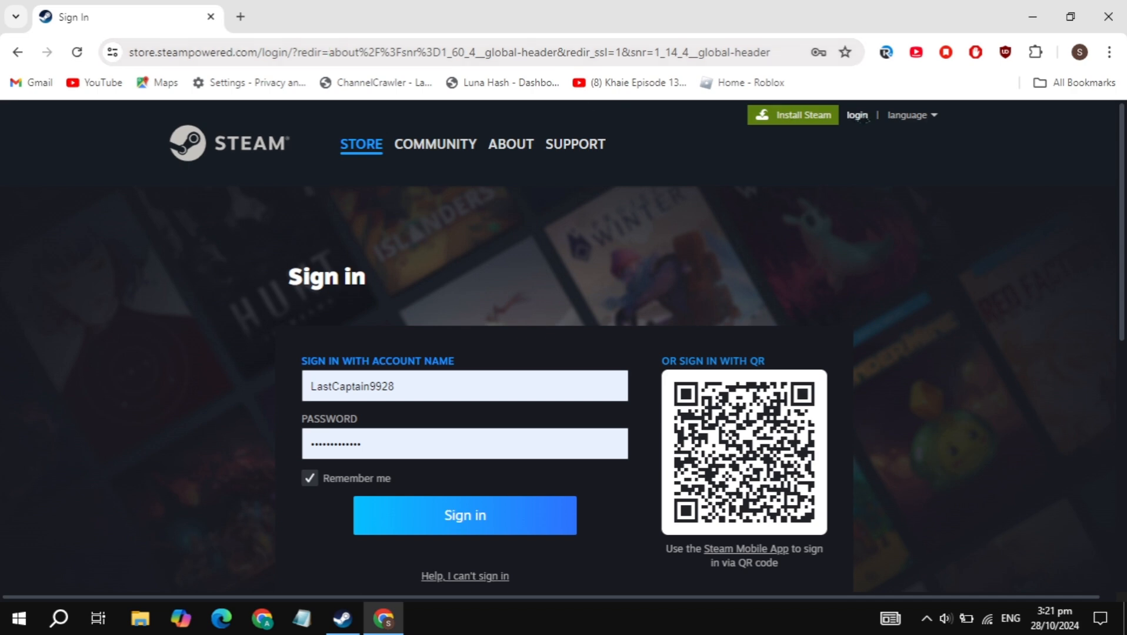
{"action": "mouse_move", "coordinate": [862, 126]}
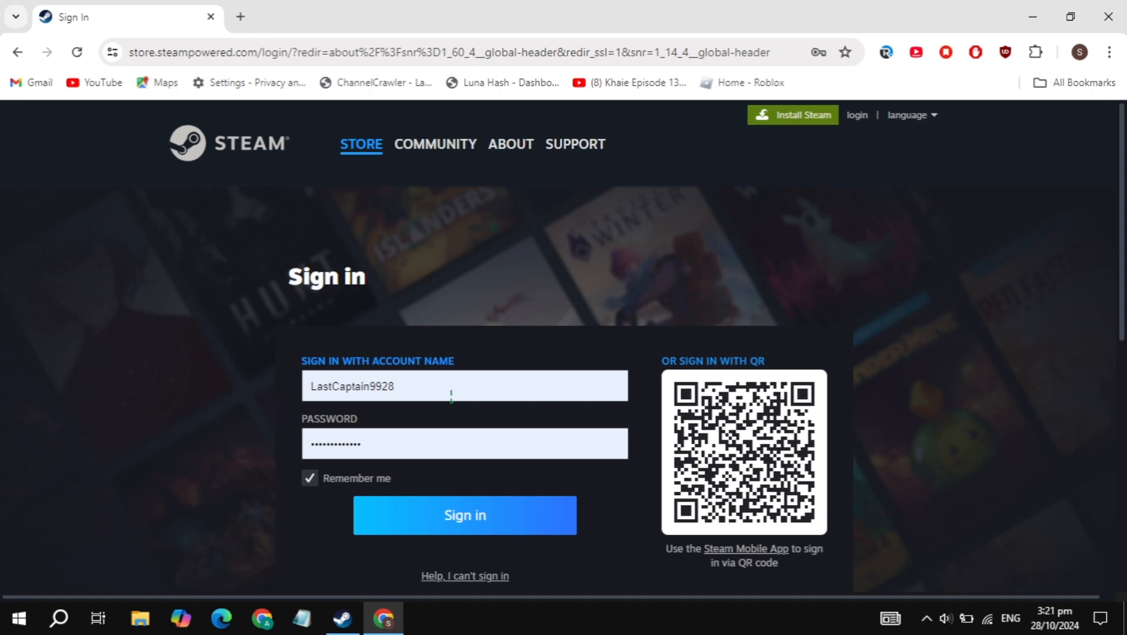
{"action": "left_click", "coordinate": [464, 386]}
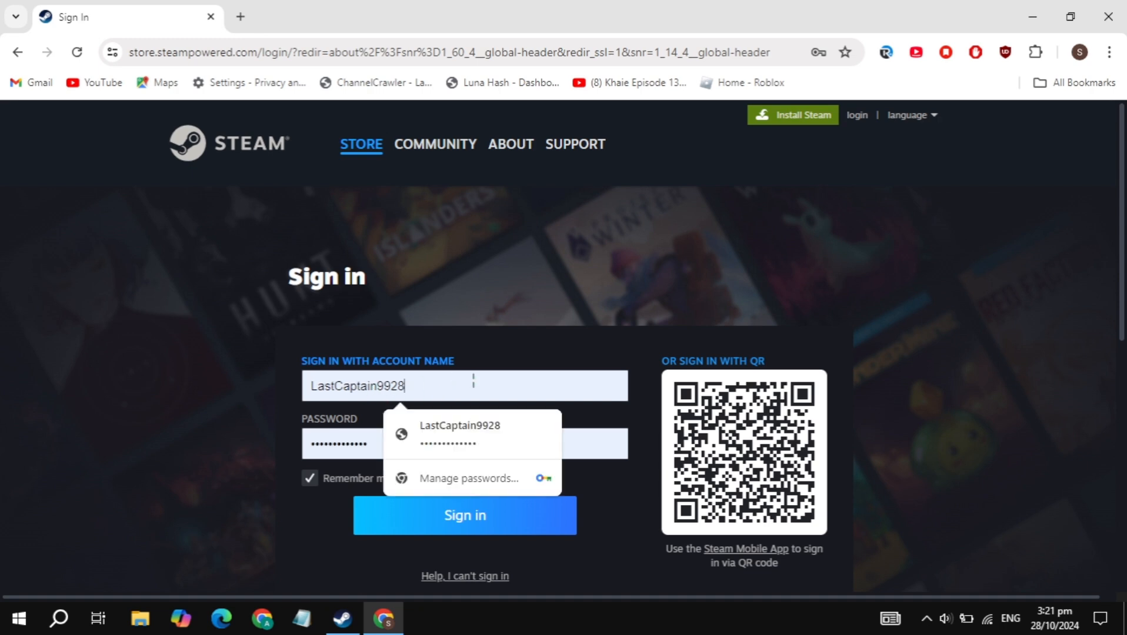
{"action": "scroll", "scroll_direction": "down", "scroll_amount": 3}
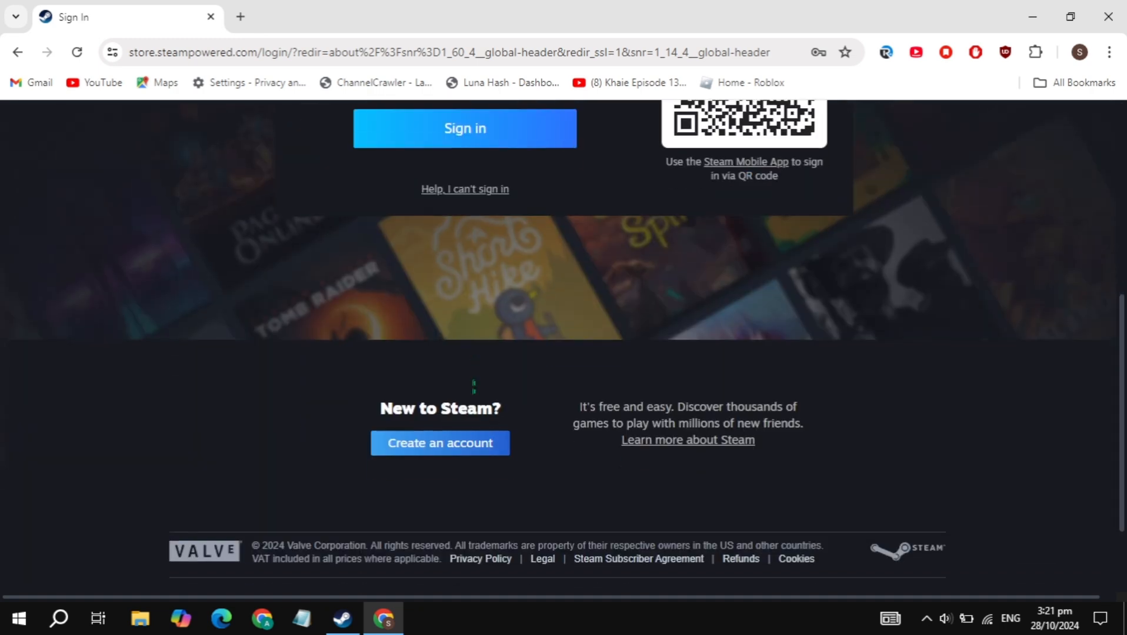
{"action": "scroll", "scroll_direction": "down", "scroll_amount": 3}
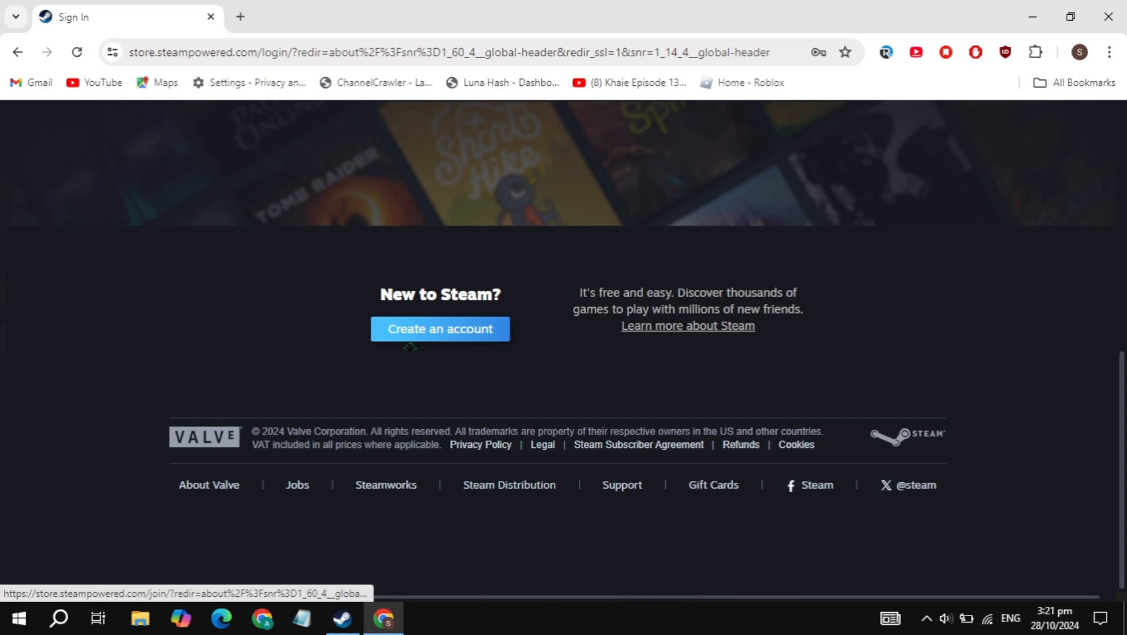
{"action": "mouse_move", "coordinate": [454, 333]}
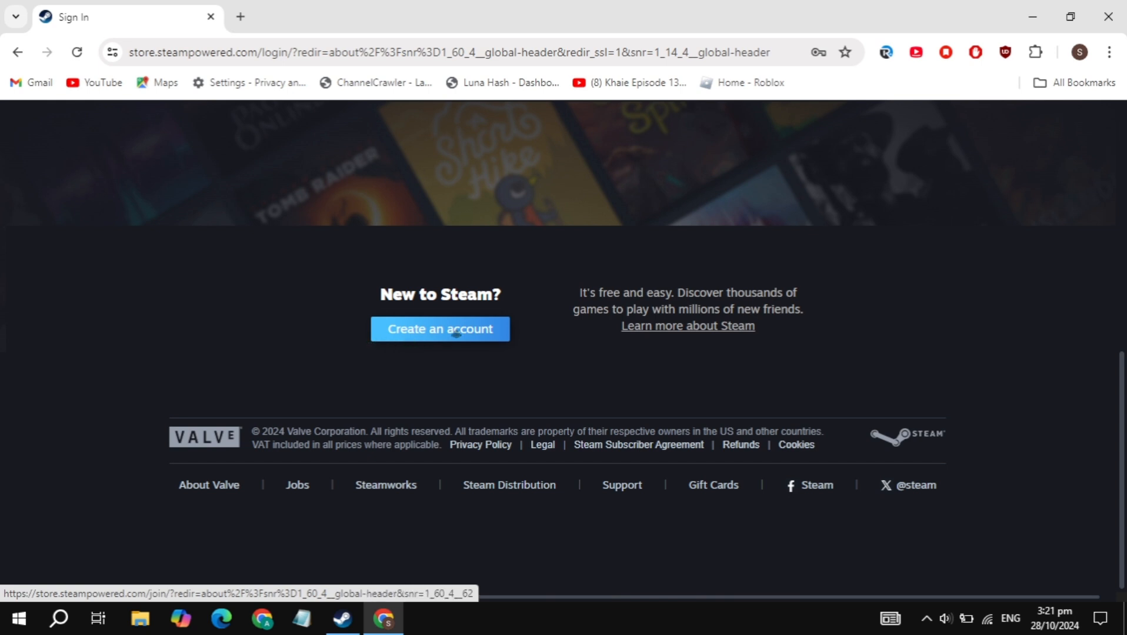
{"action": "scroll", "scroll_direction": "up", "scroll_amount": 3}
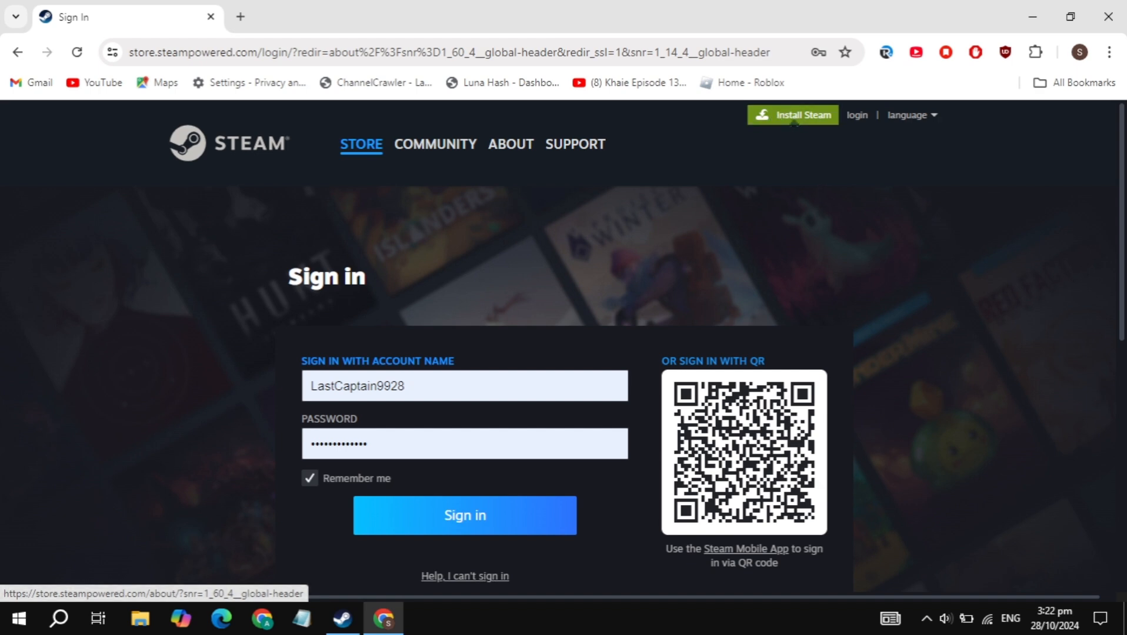
Visit Steam's About page and download the SteamSetup.exe installer
{"action": "left_click", "coordinate": [511, 145]}
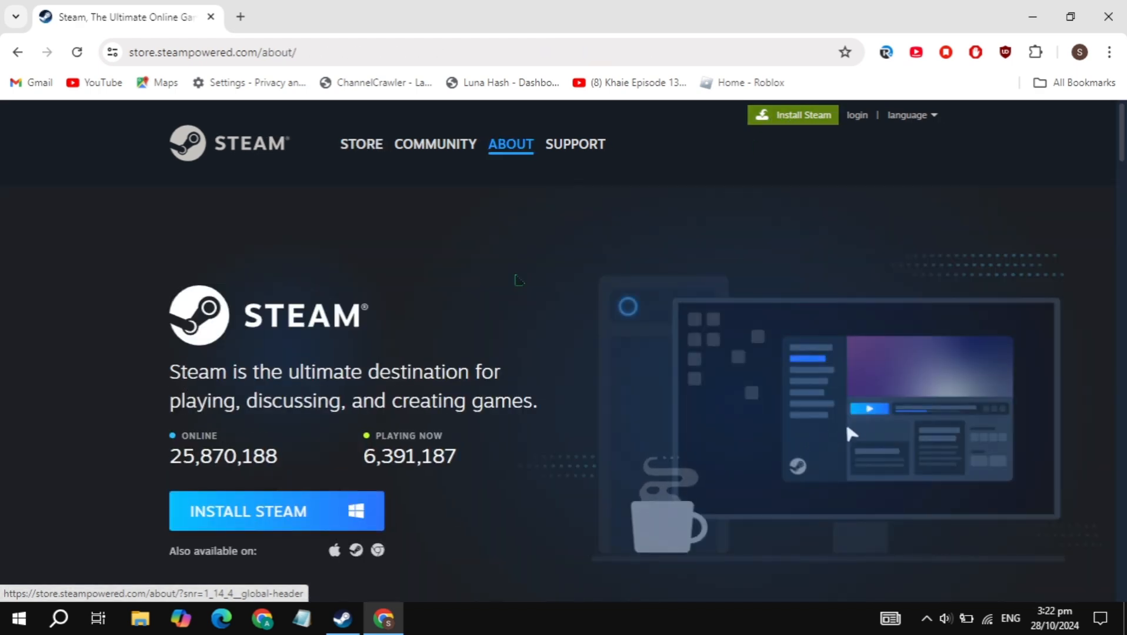
{"action": "mouse_move", "coordinate": [275, 512]}
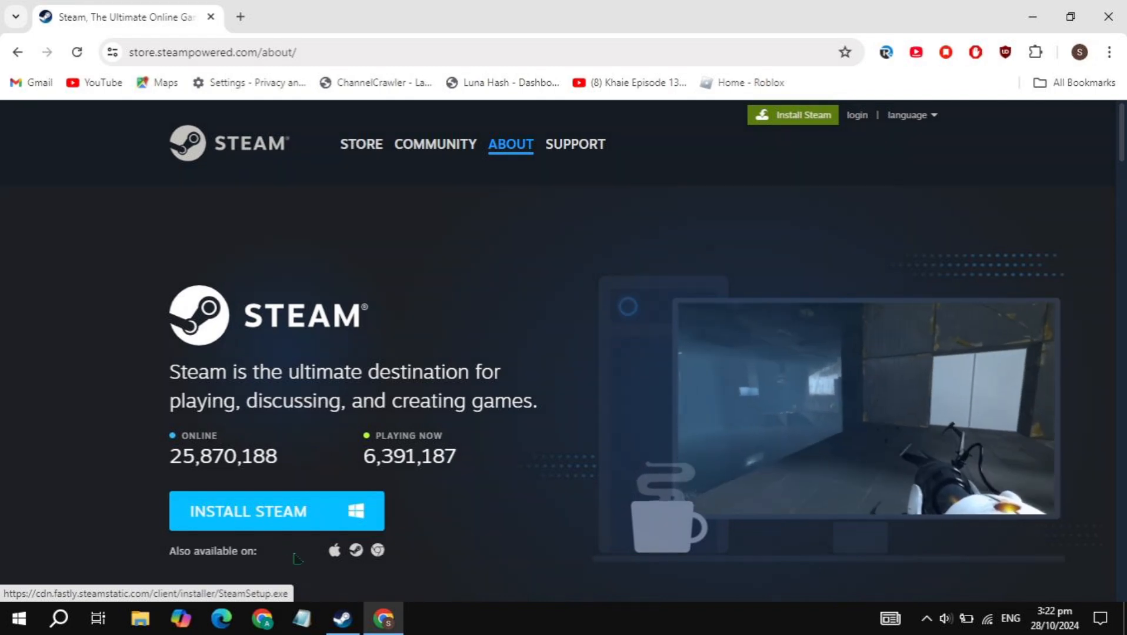
{"action": "left_click", "coordinate": [342, 619]}
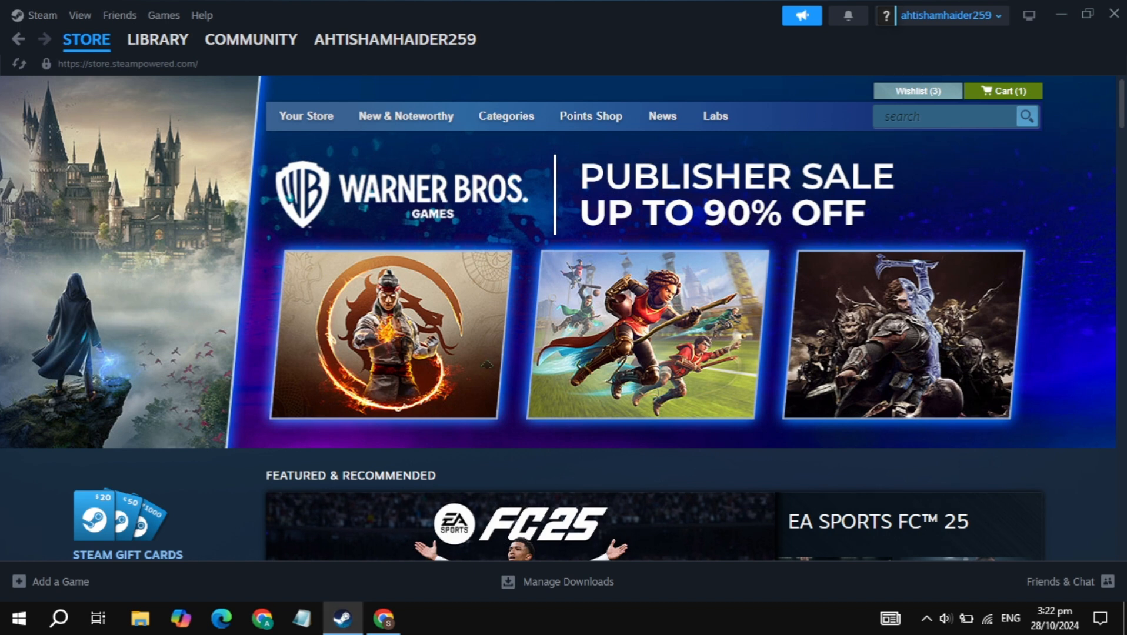
{"action": "mouse_move", "coordinate": [939, 153]}
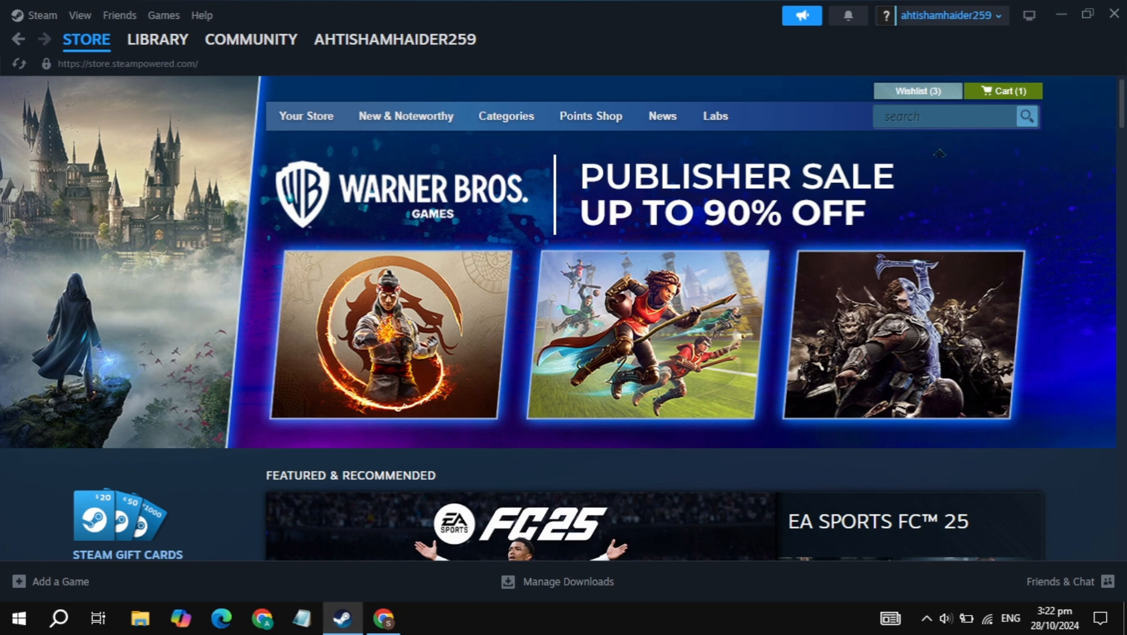
Search the store for 'webfishing' and open the WEBFISHING store page
{"action": "left_click", "coordinate": [942, 116]}
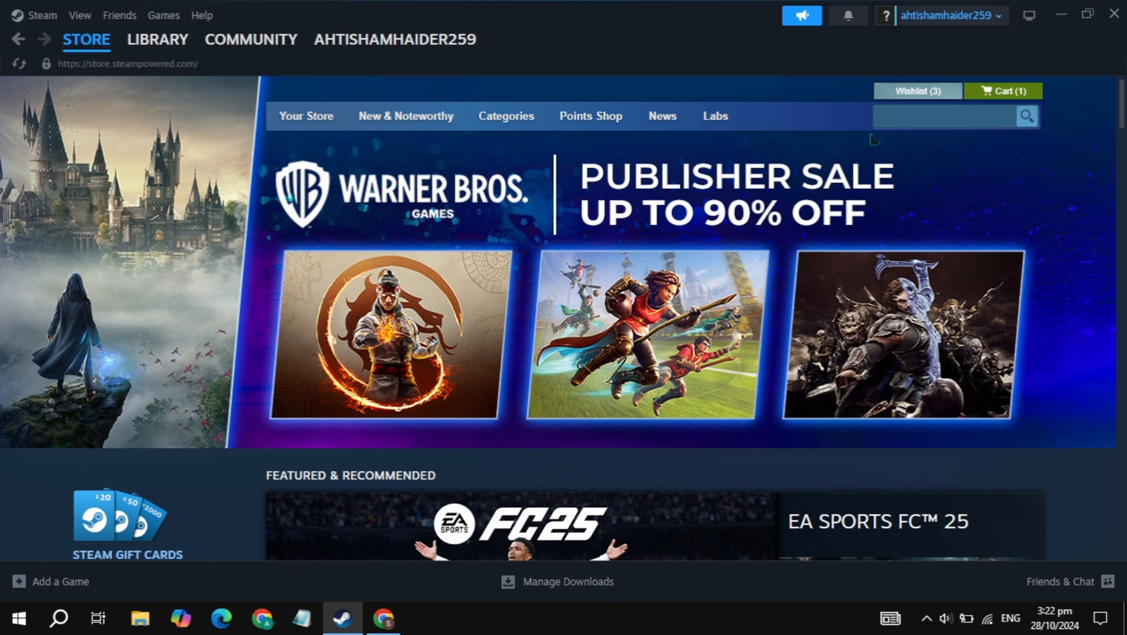
{"action": "type", "text": "webfishing"}
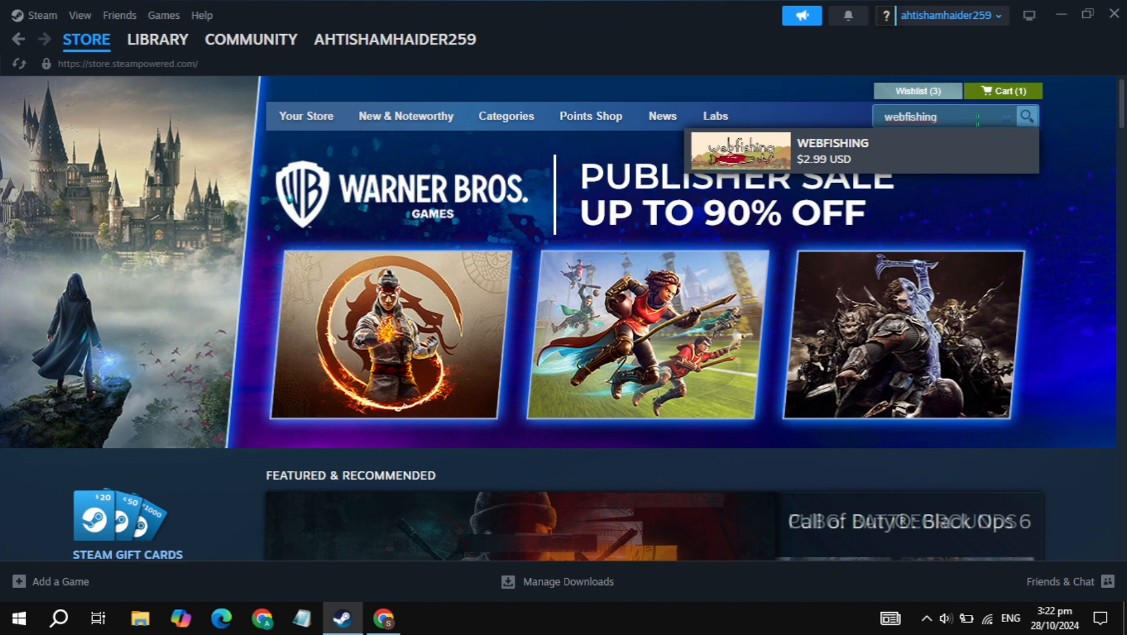
{"action": "left_click", "coordinate": [830, 152]}
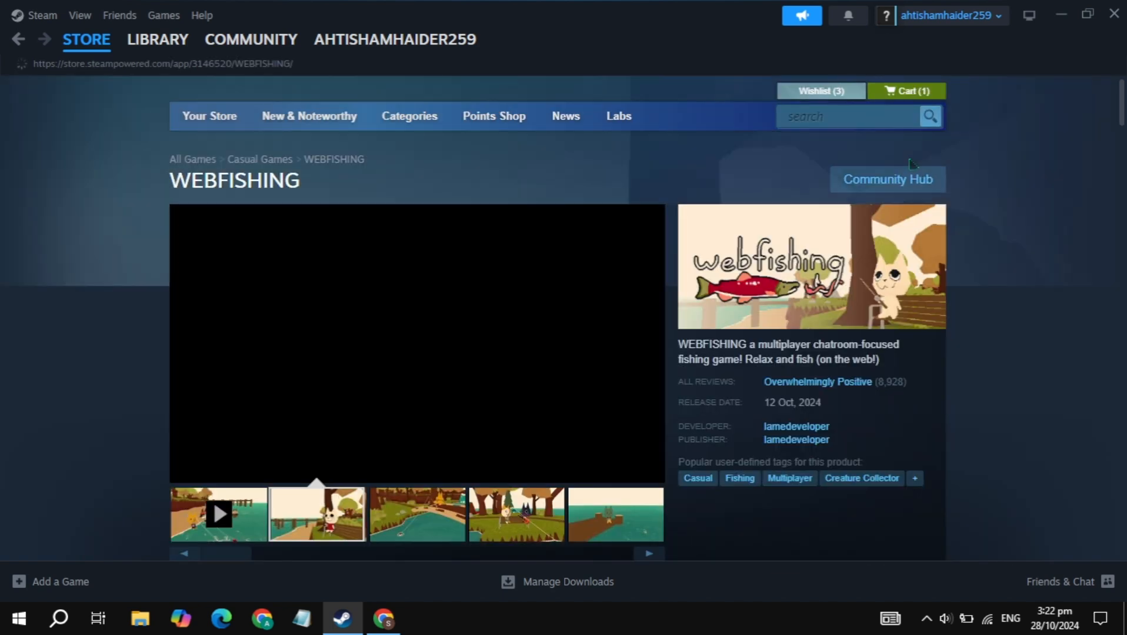
View a WEBFISHING screenshot, add the game to the cart, and continue to checkout
{"action": "left_click", "coordinate": [416, 514]}
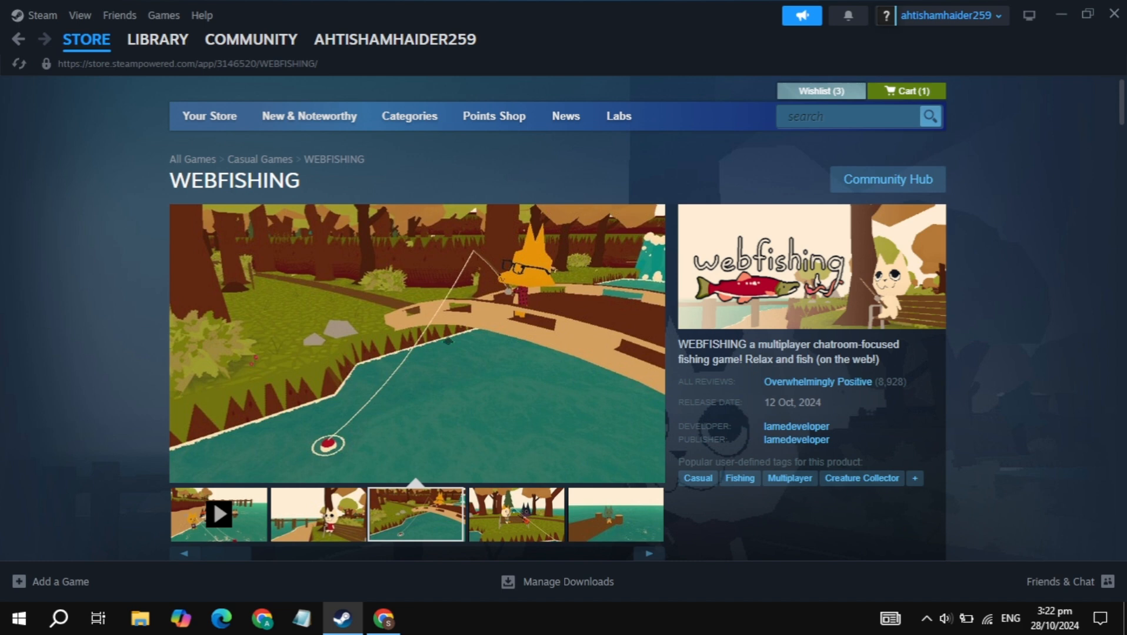
{"action": "scroll", "scroll_direction": "down", "scroll_amount": 3}
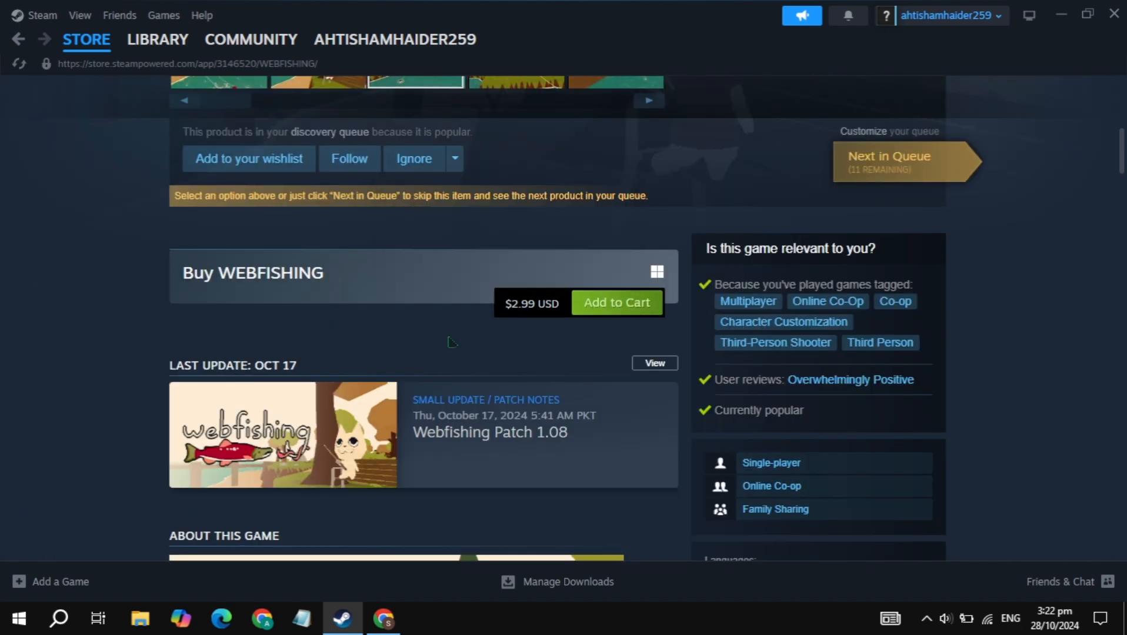
{"action": "left_click", "coordinate": [615, 301]}
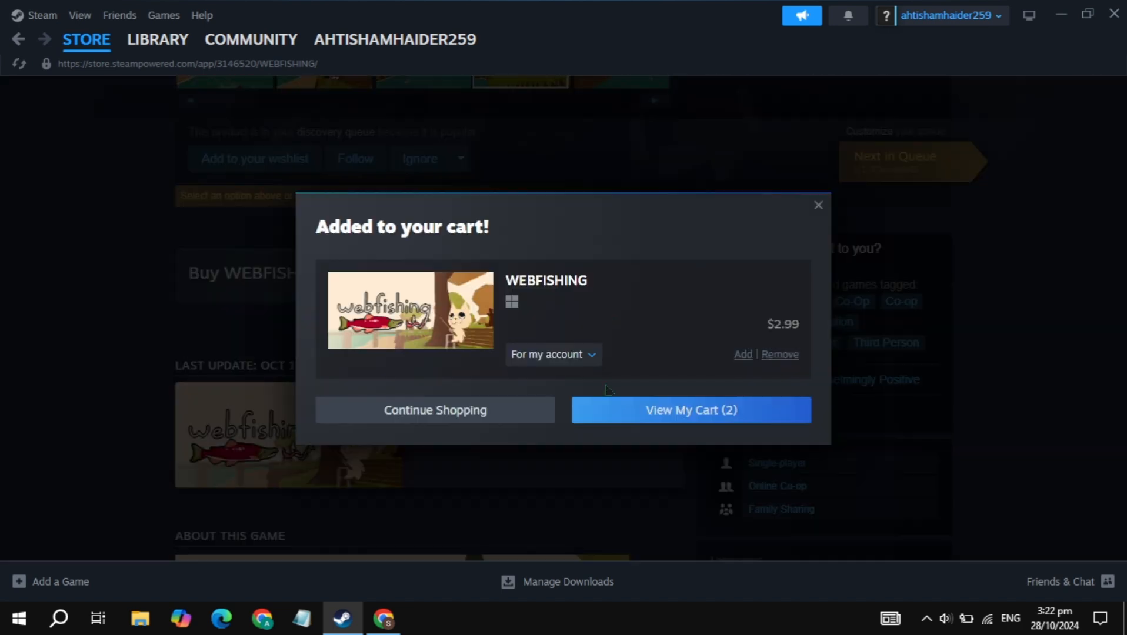
{"action": "left_click", "coordinate": [689, 409]}
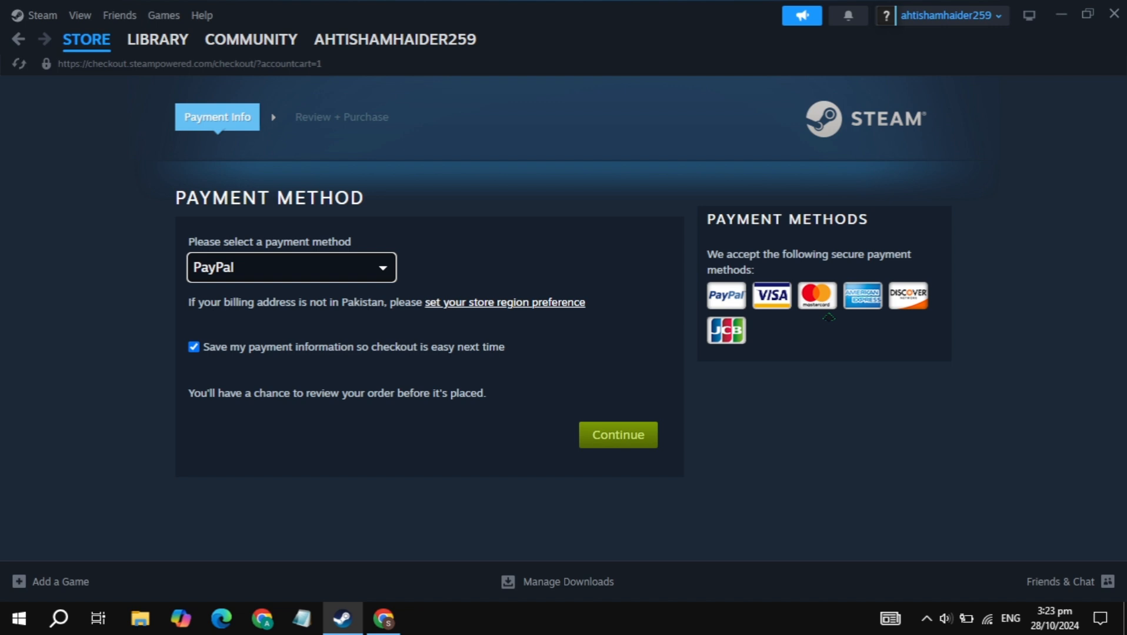
{"action": "mouse_move", "coordinate": [812, 379]}
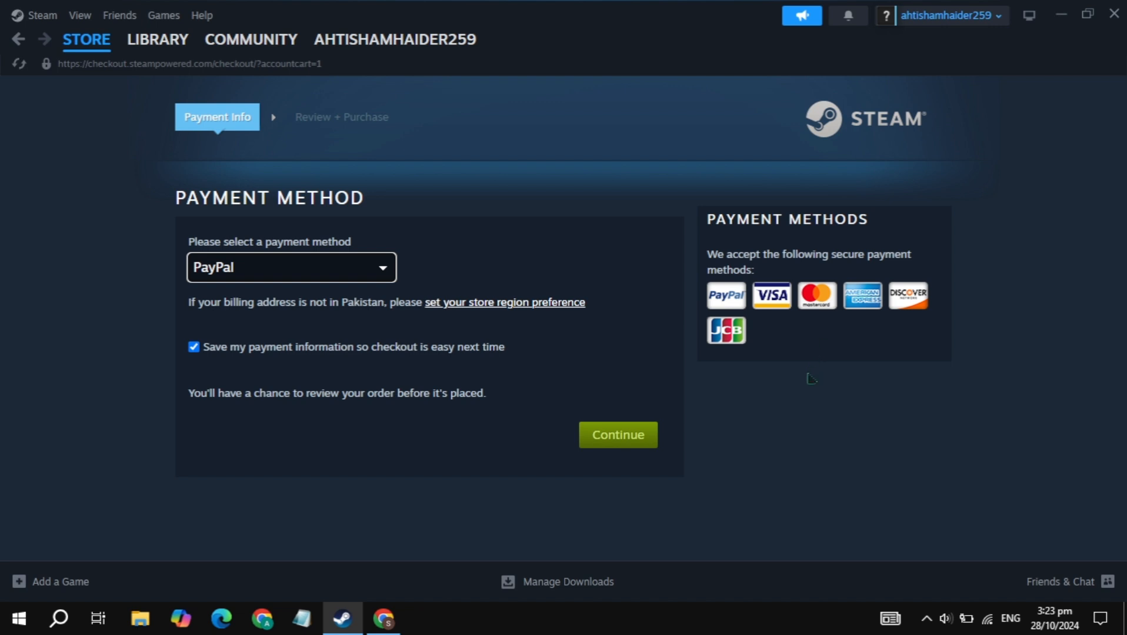
Keep PayPal selected in the payment method list, then switch to the game Library
{"action": "left_click", "coordinate": [291, 267]}
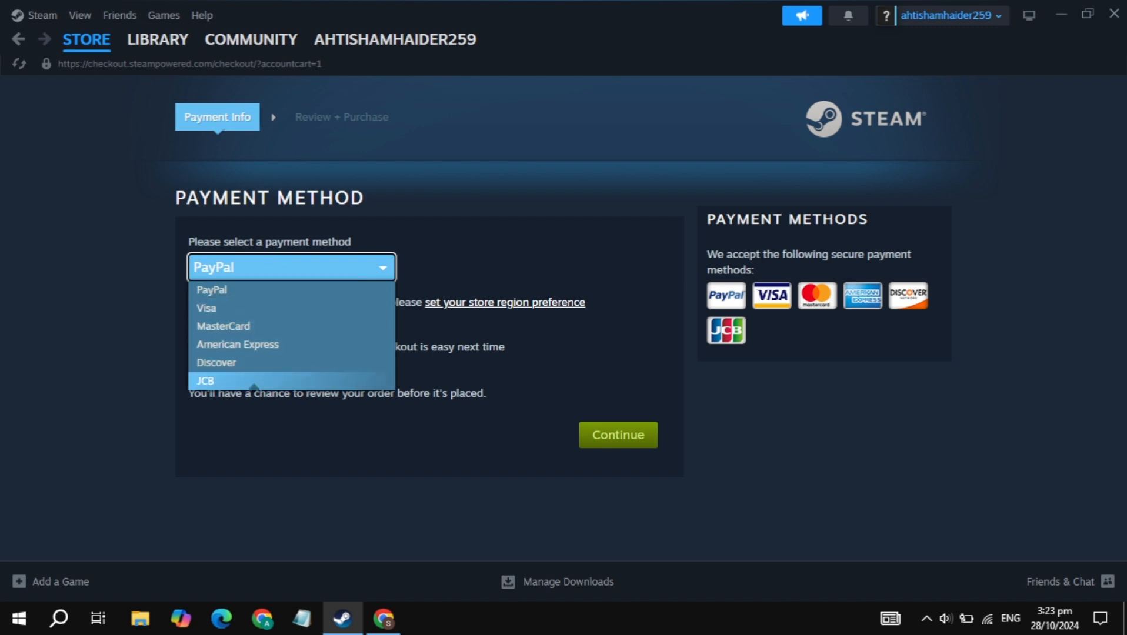
{"action": "mouse_move", "coordinate": [211, 290]}
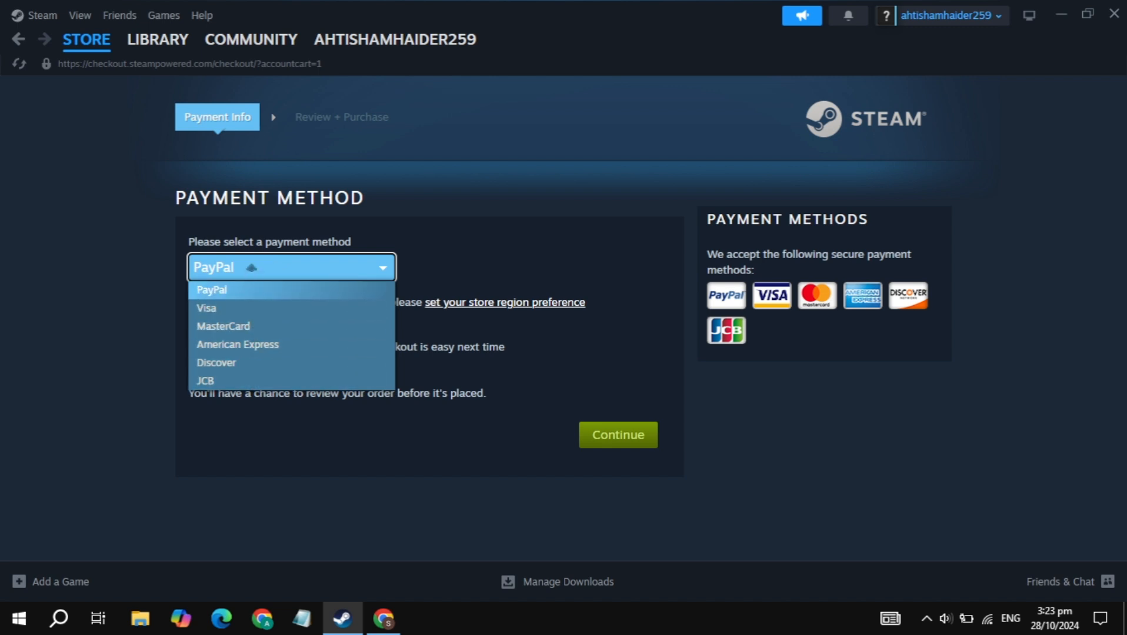
{"action": "left_click", "coordinate": [211, 289]}
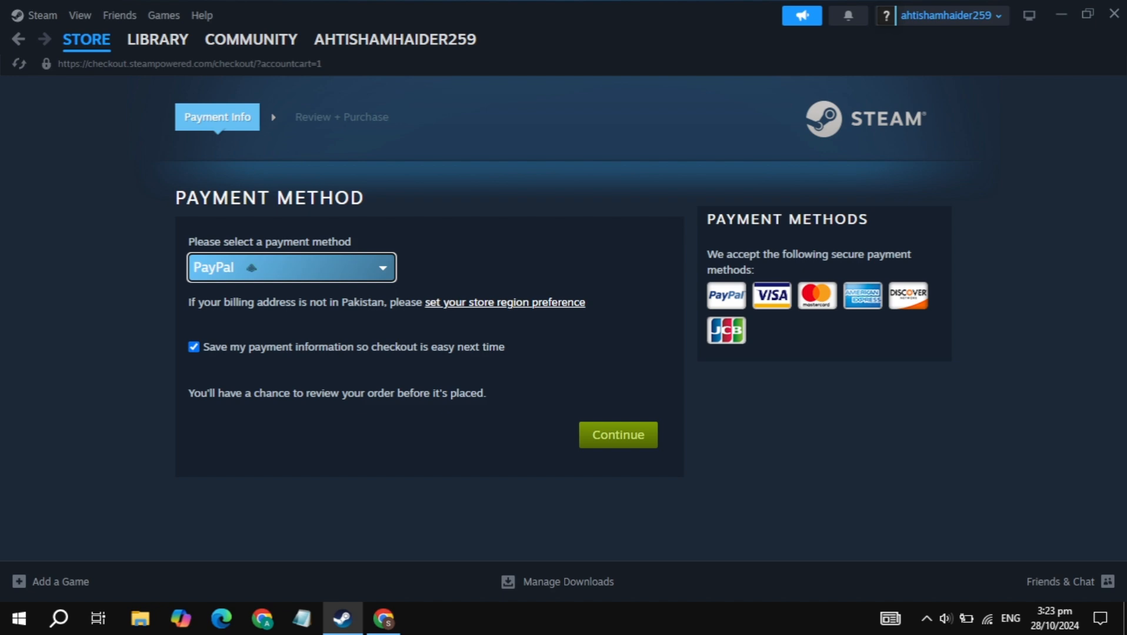
{"action": "left_click", "coordinate": [157, 39]}
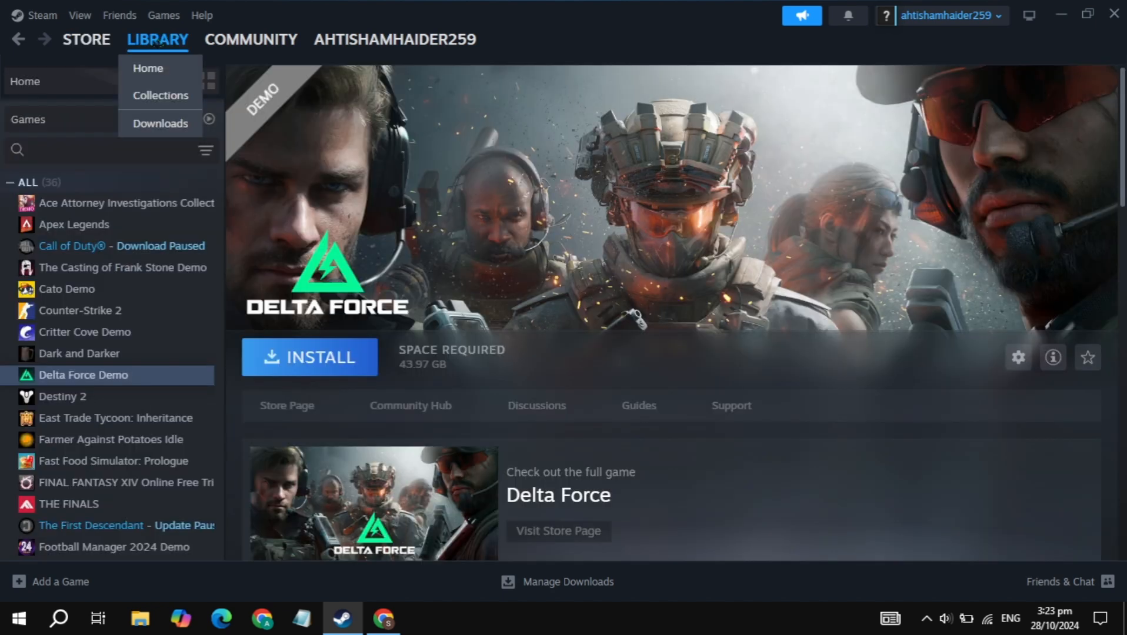